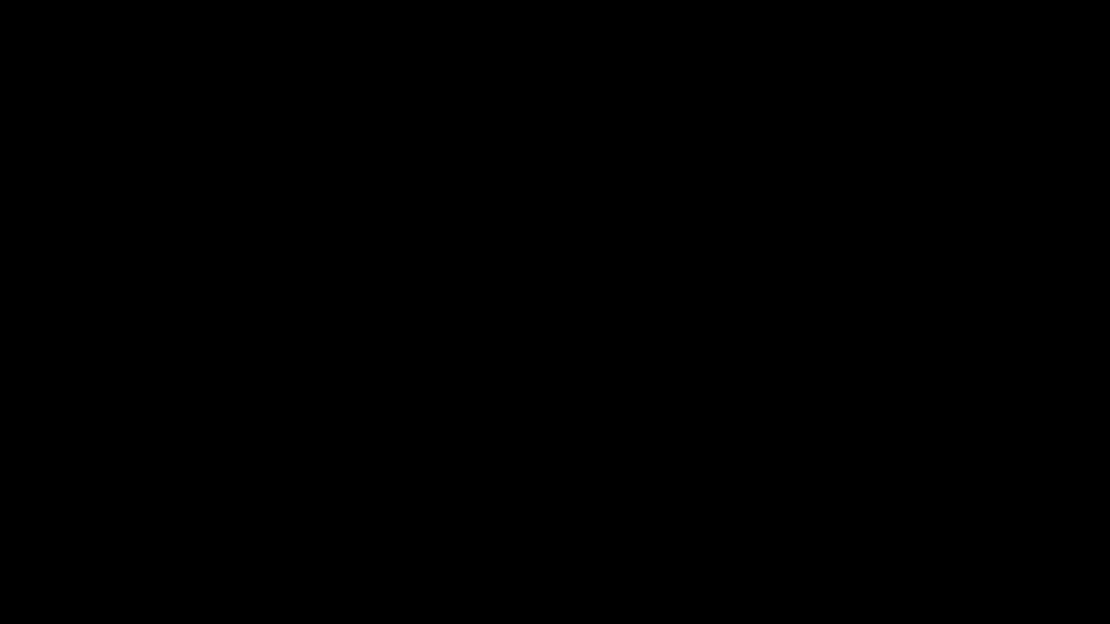
text(type)
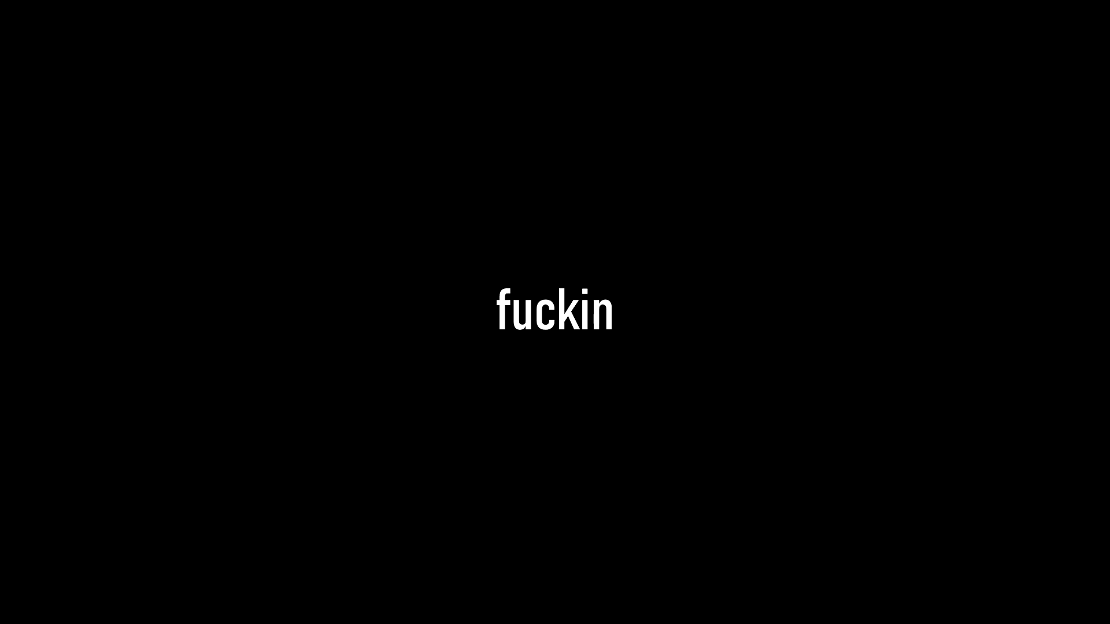
text(pizza)
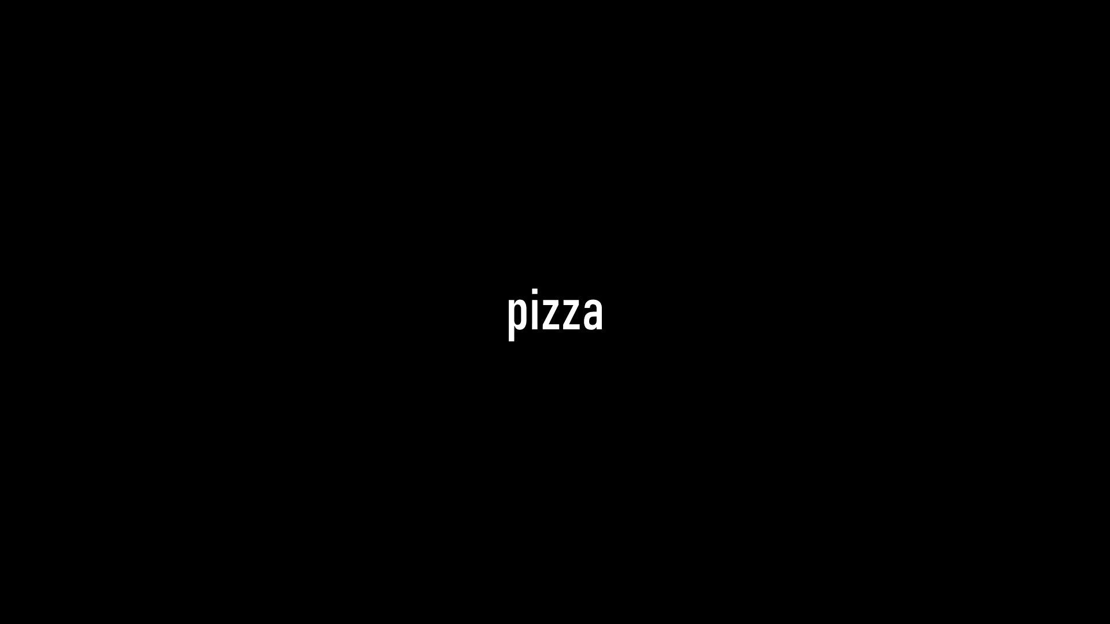